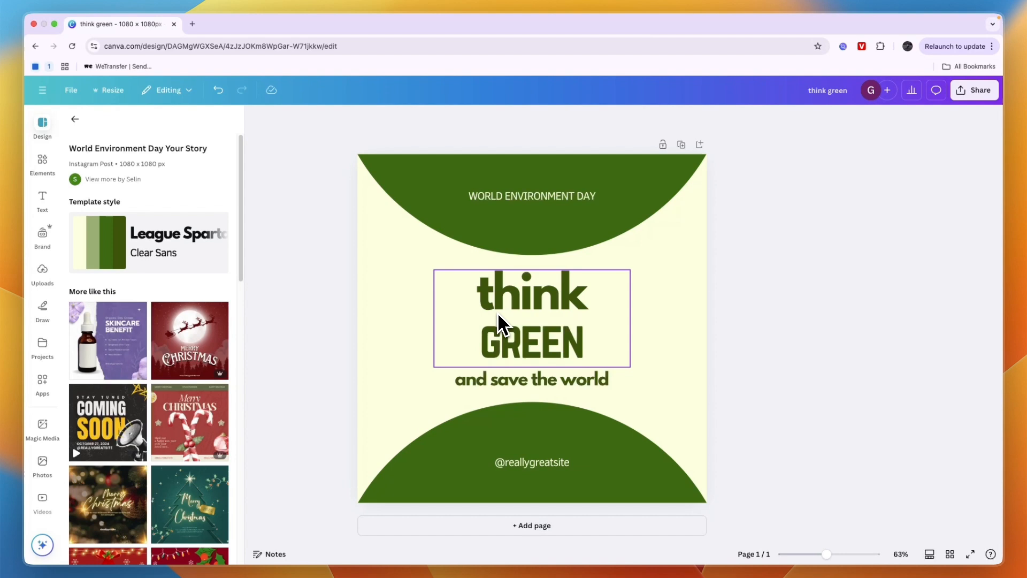
Step: Select the 'think GREEN' headline text box for editing
left_click(625, 429)
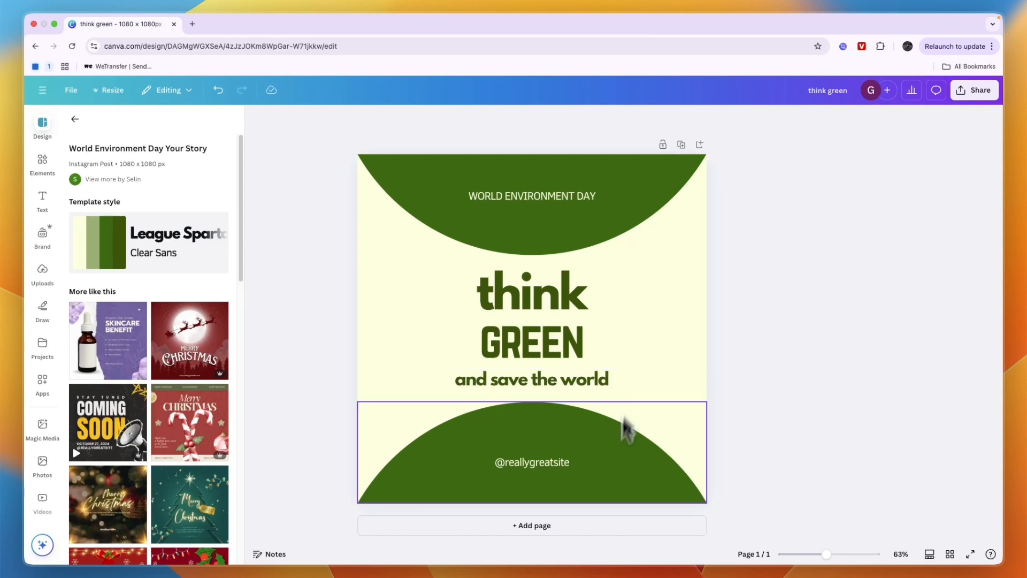
left_click(531, 318)
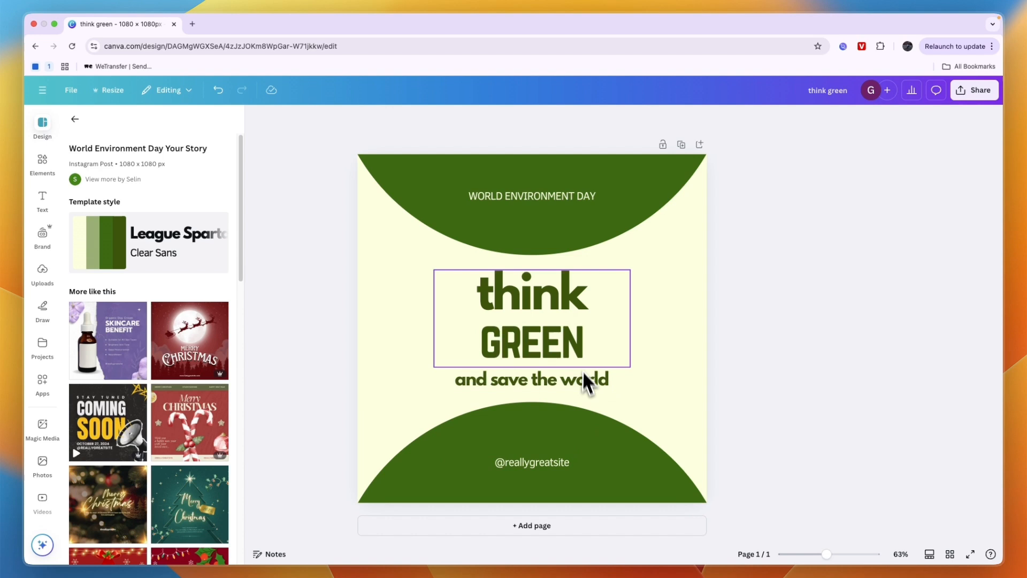
mouse_move(575, 374)
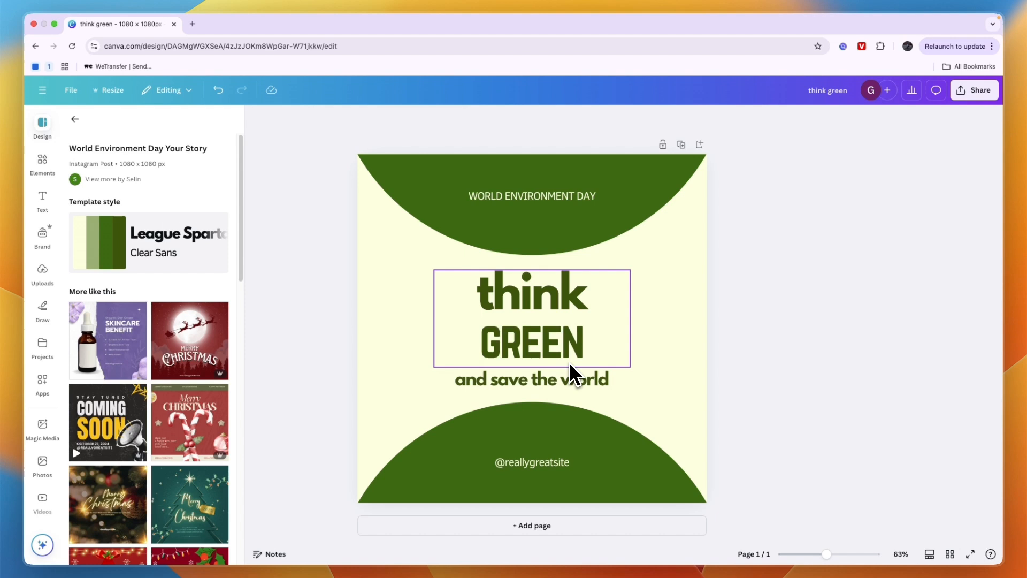
left_click(532, 317)
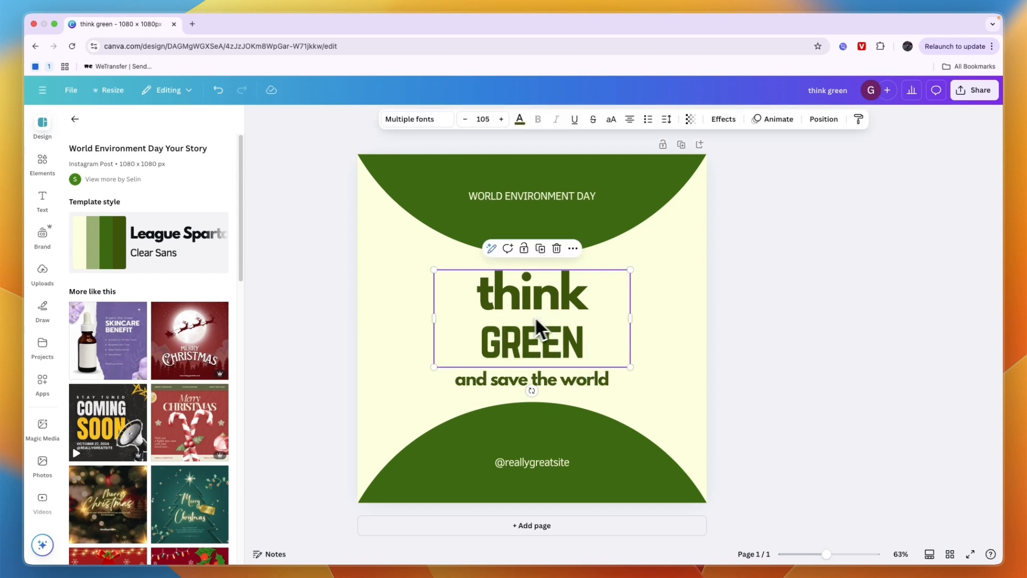
mouse_move(572, 356)
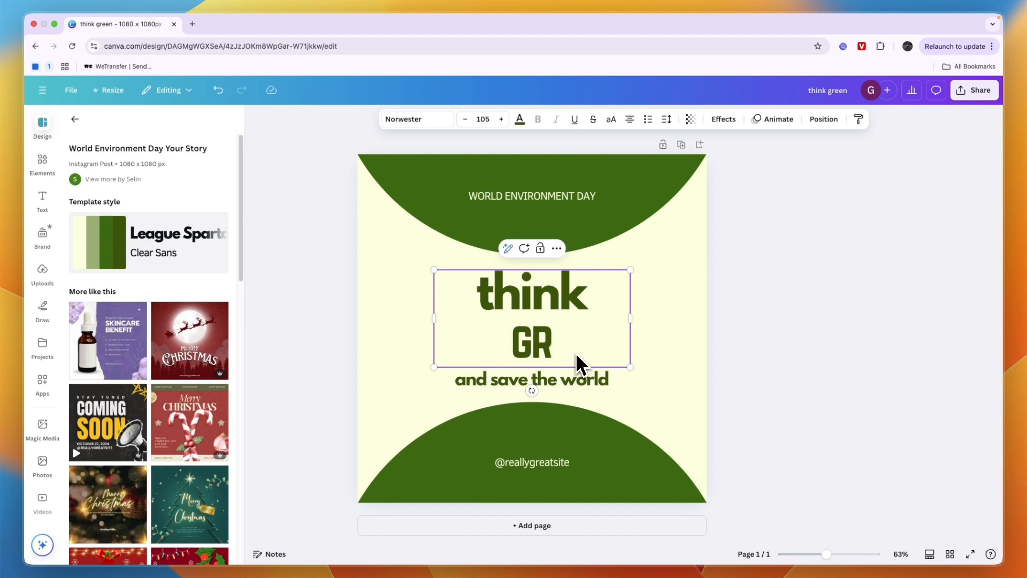
mouse_move(549, 312)
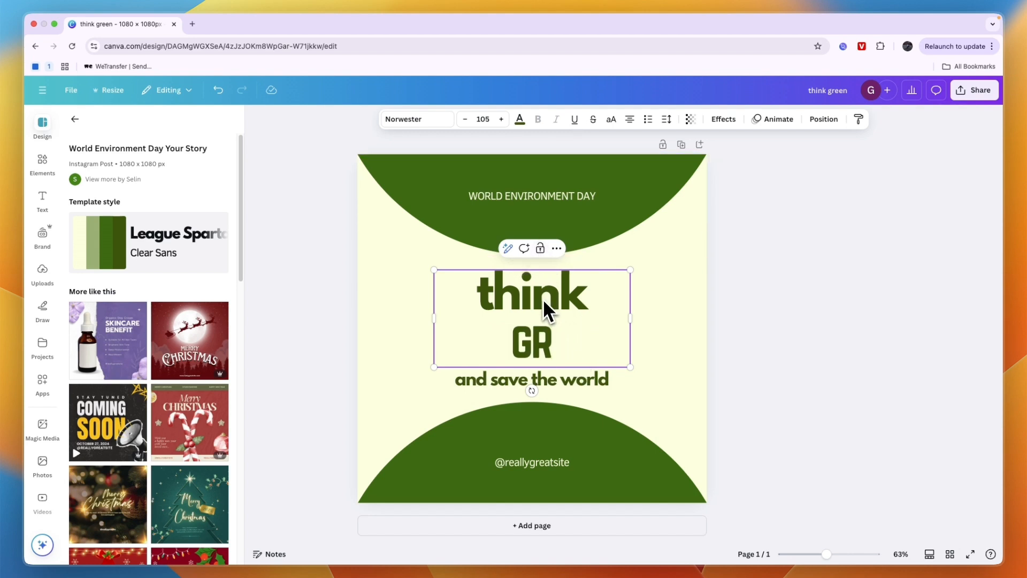
mouse_move(508, 200)
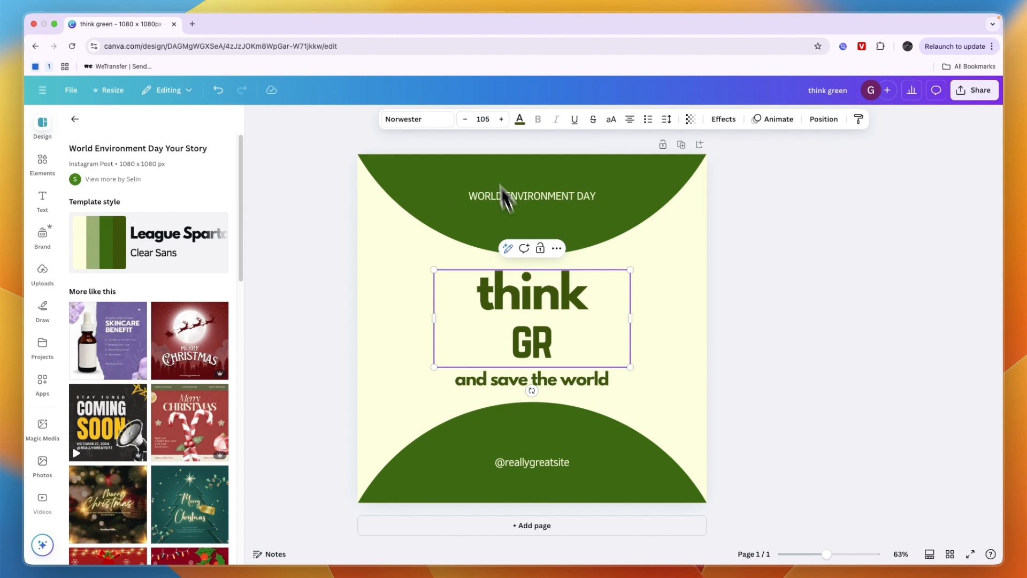
Step: Reduce the headline font size from 105 to 99 and color it orange
left_click(464, 118)
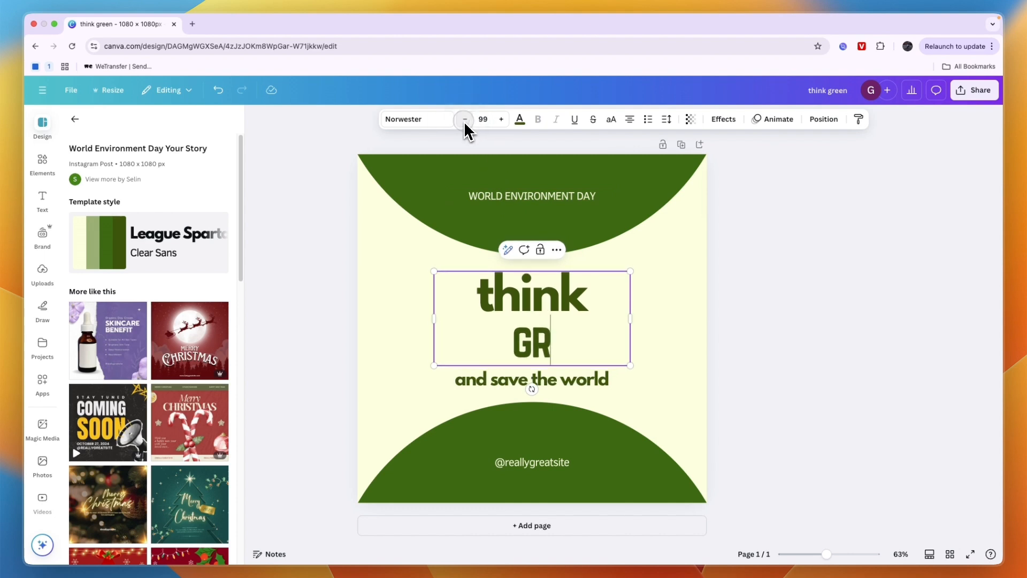
left_click(519, 119)
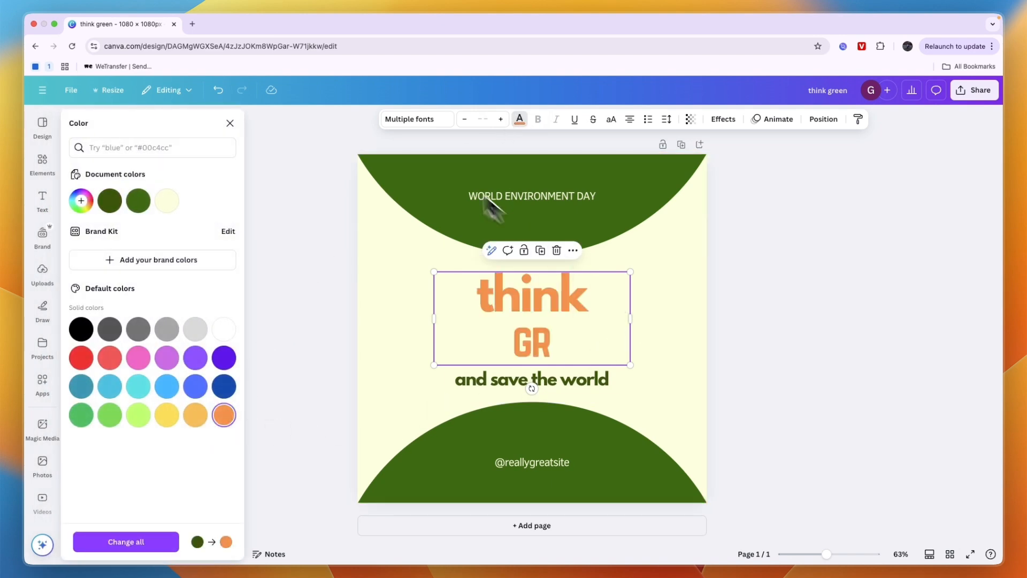
Step: Change the 'think GR' headline font to Anton
left_click(415, 118)
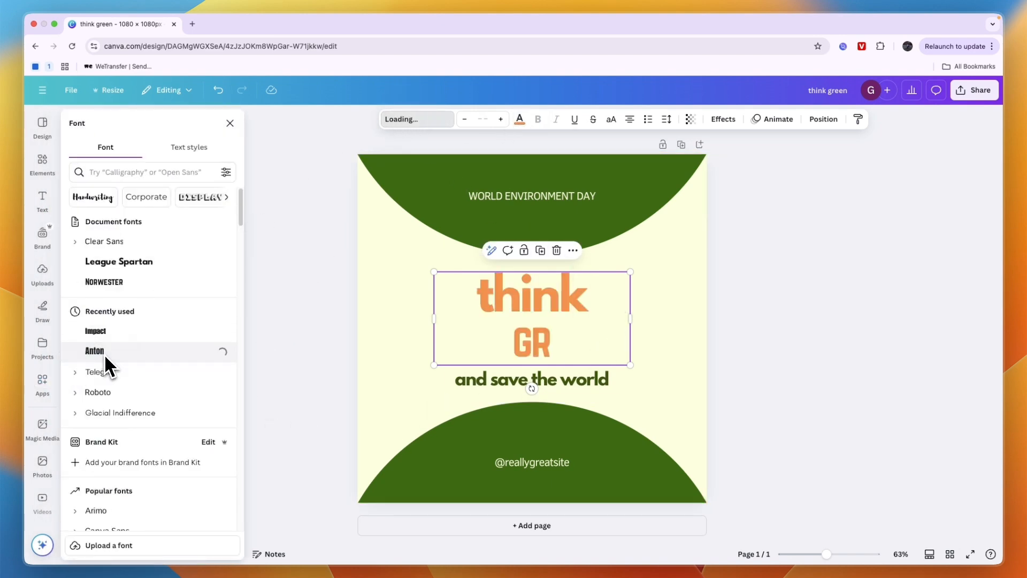
left_click(94, 350)
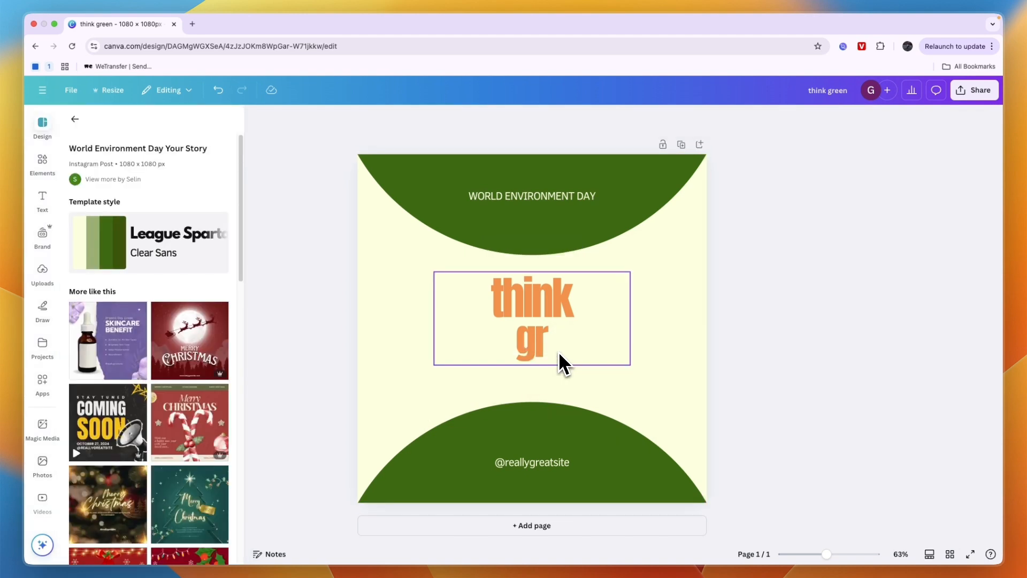
mouse_move(556, 379)
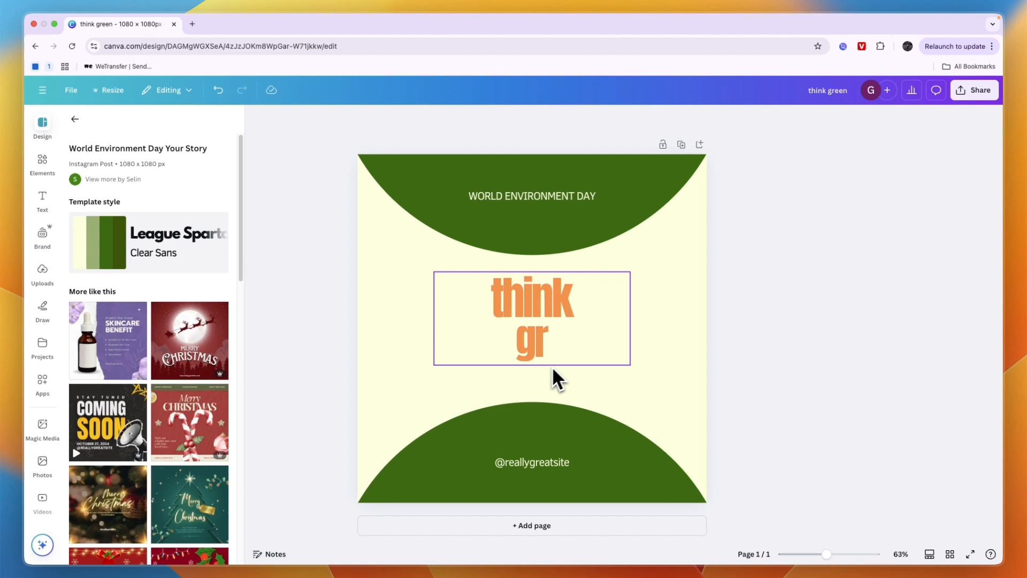
Step: Insert an 'Add a heading' text box from the Text panel
left_click(42, 202)
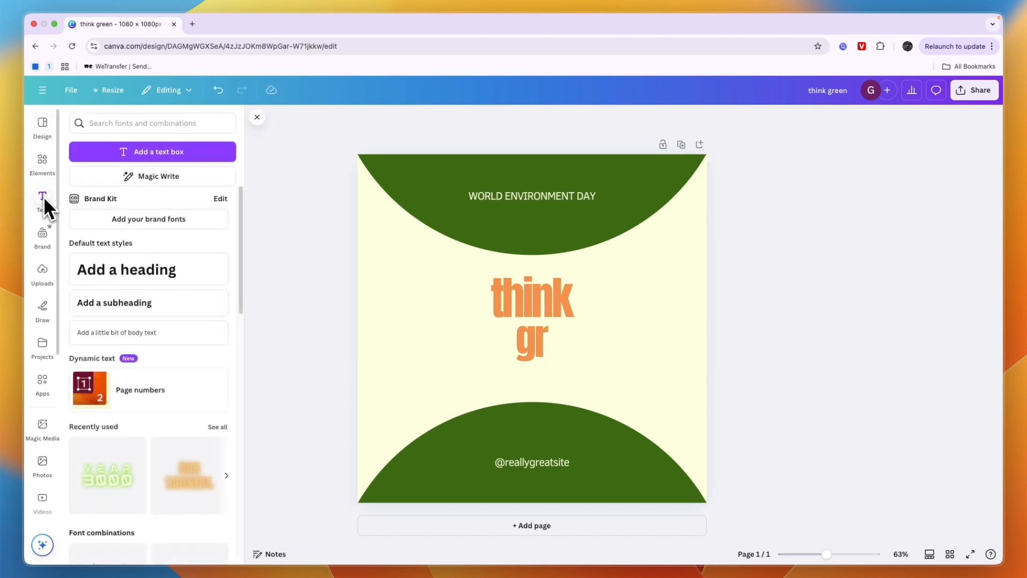
mouse_move(138, 279)
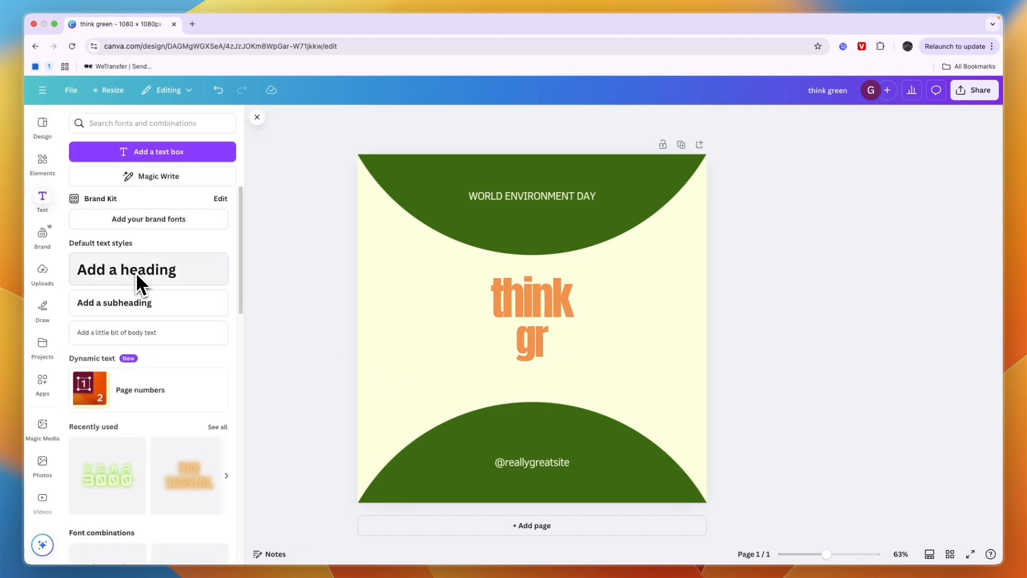
mouse_move(111, 344)
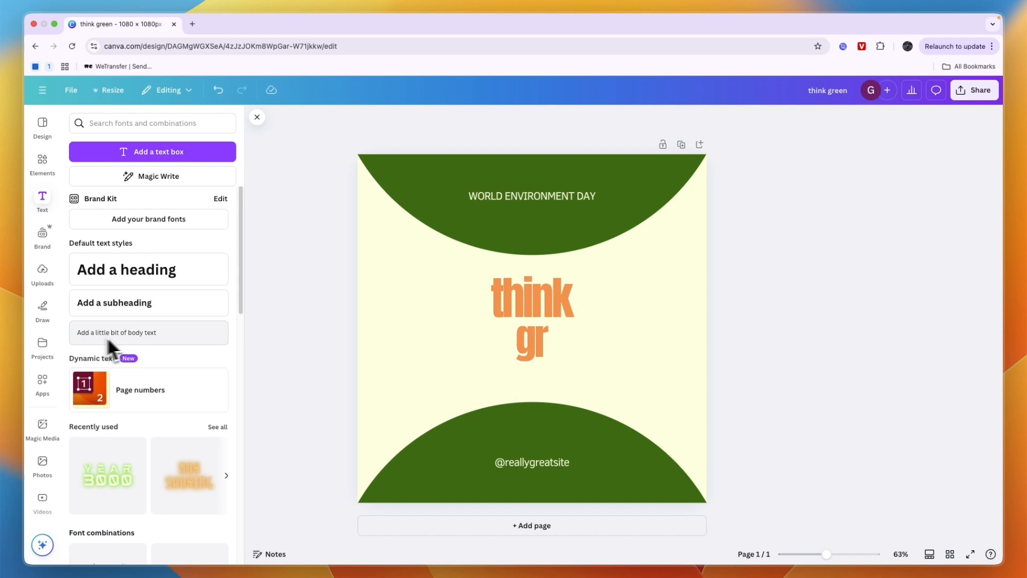
left_click(126, 269)
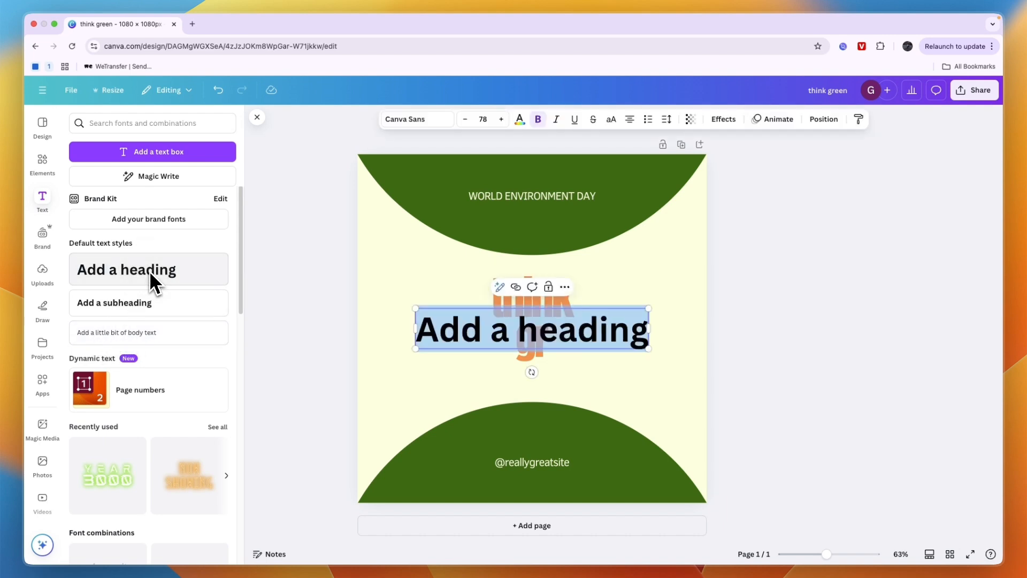
mouse_move(513, 354)
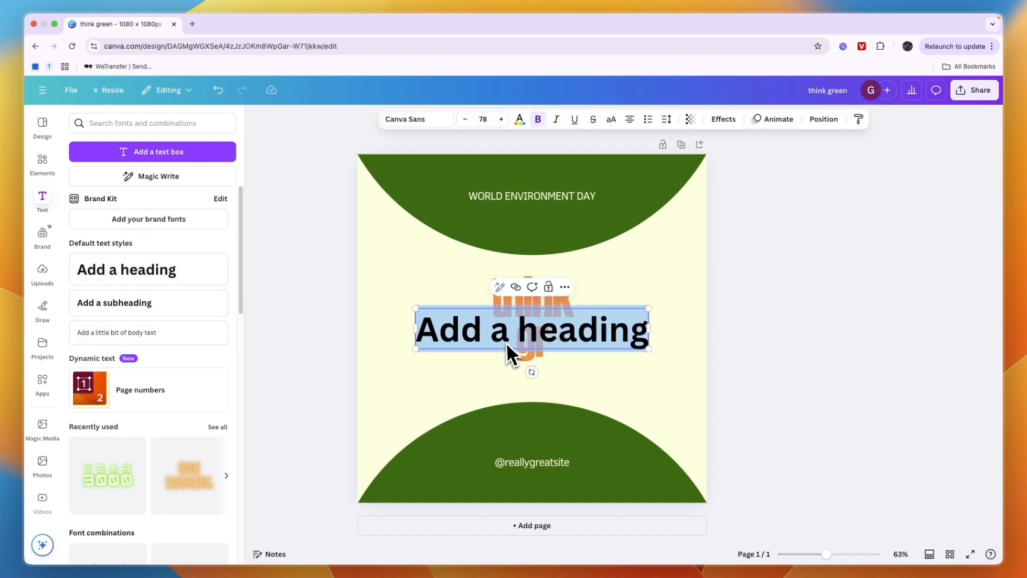
left_click(416, 119)
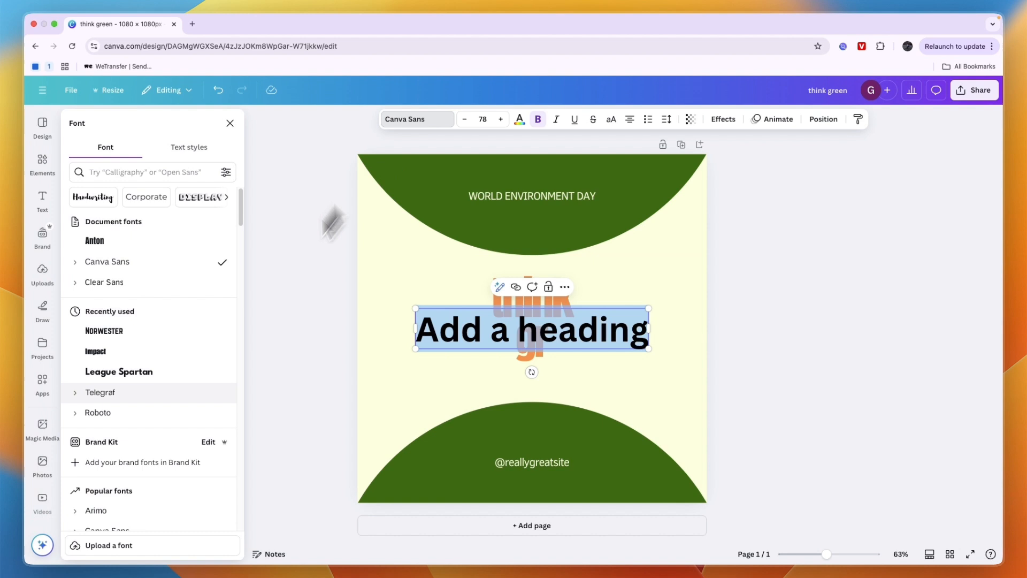
scroll("down", 3)
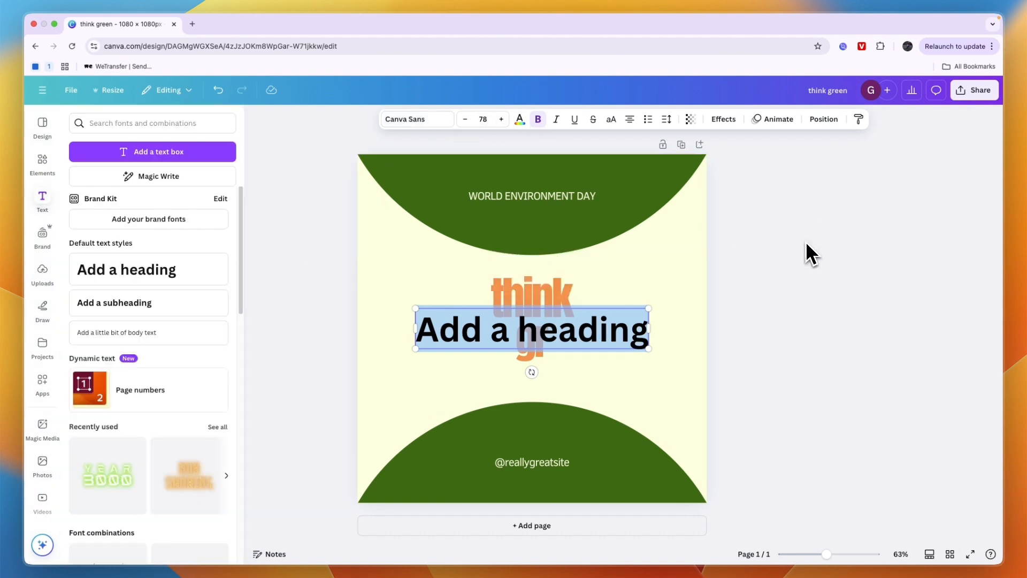
left_click(796, 248)
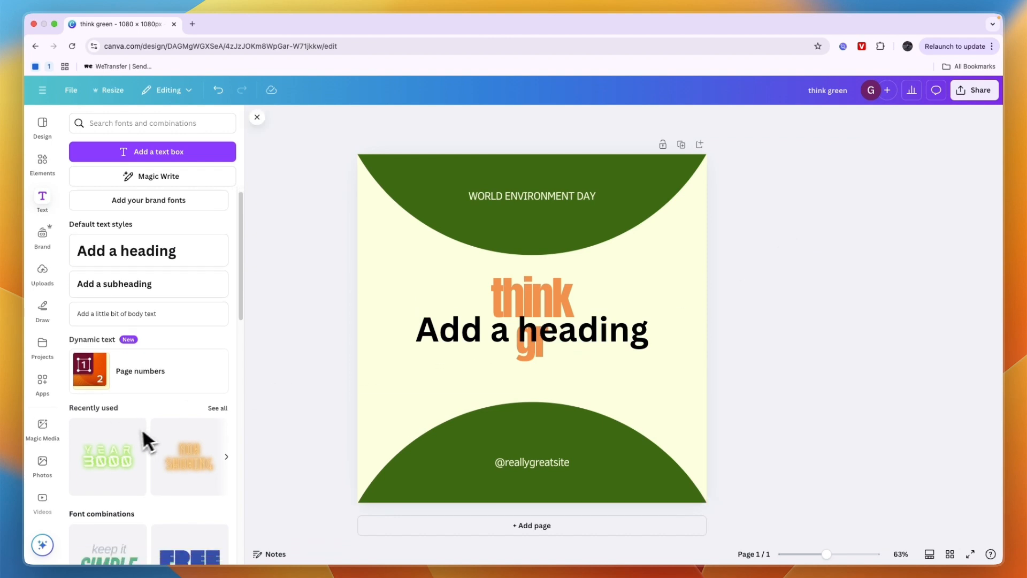
scroll("down", 3)
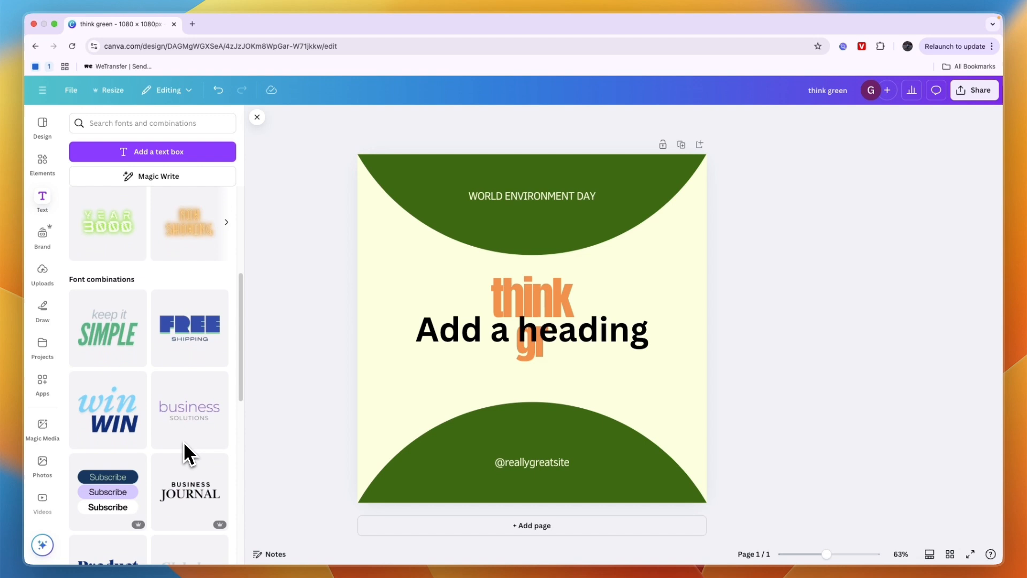
scroll("down", 3)
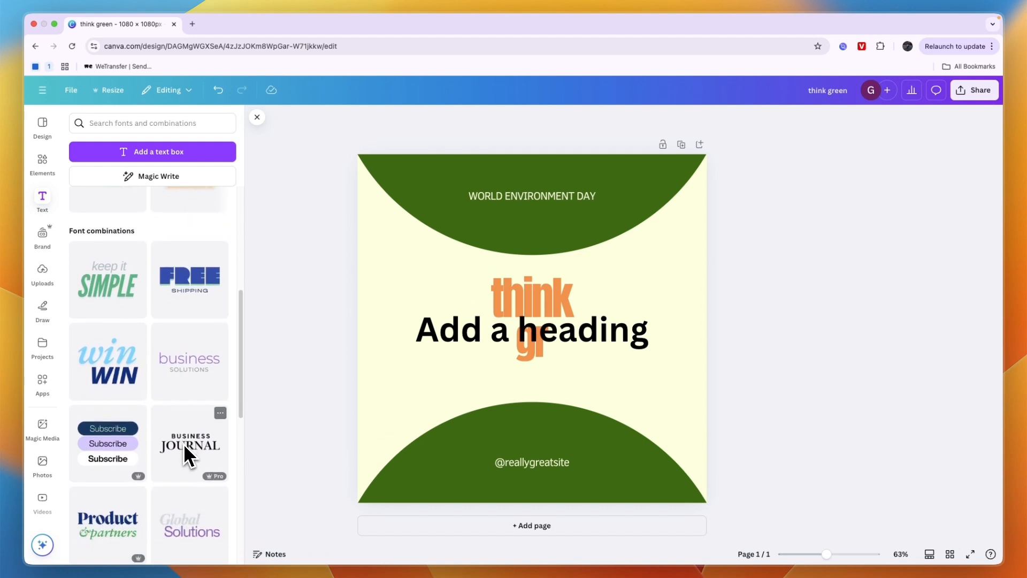